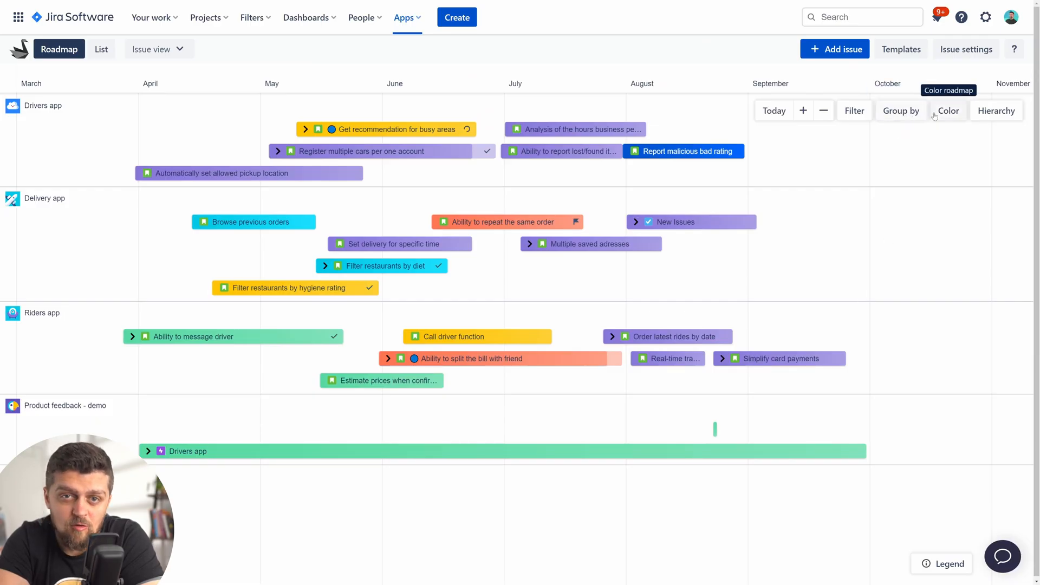
{"action": "mouse_move", "coordinate": [901, 110]}
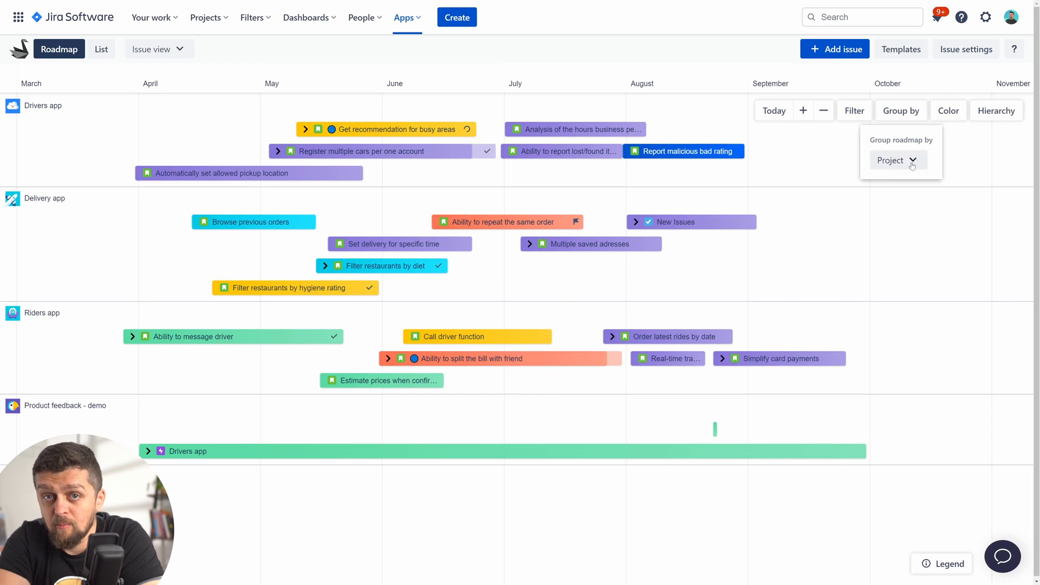
Group the roadmap by Template, giving Improvements, New feature and Other swimlanes.
{"action": "left_click", "coordinate": [896, 161]}
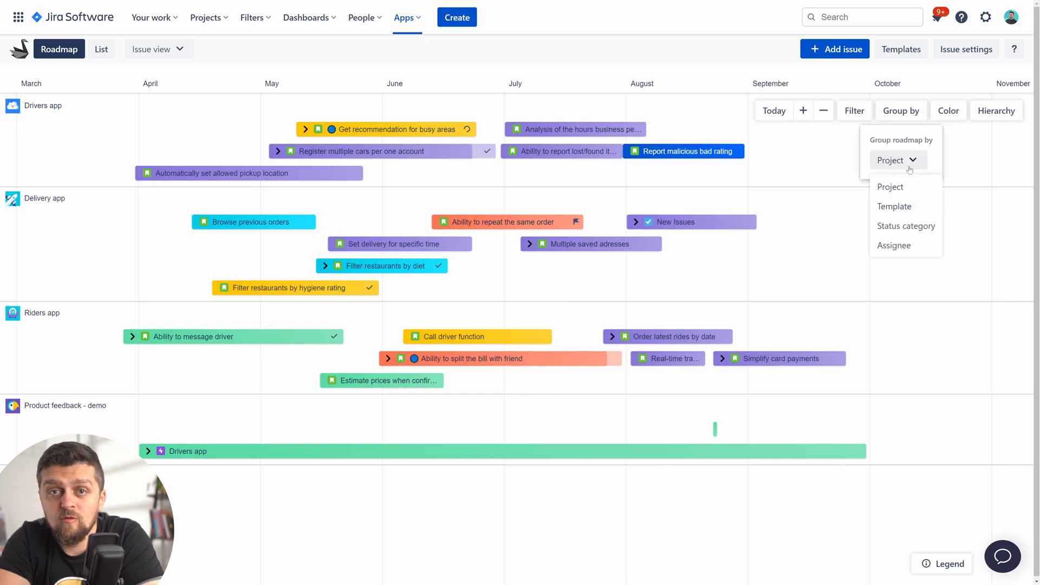
{"action": "left_click", "coordinate": [894, 206]}
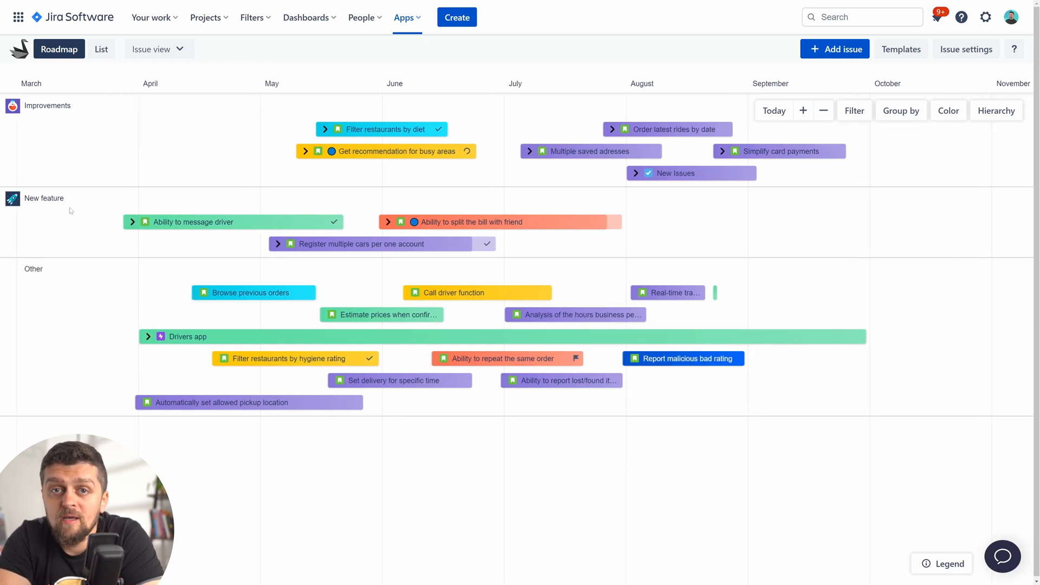
{"action": "mouse_move", "coordinate": [406, 277]}
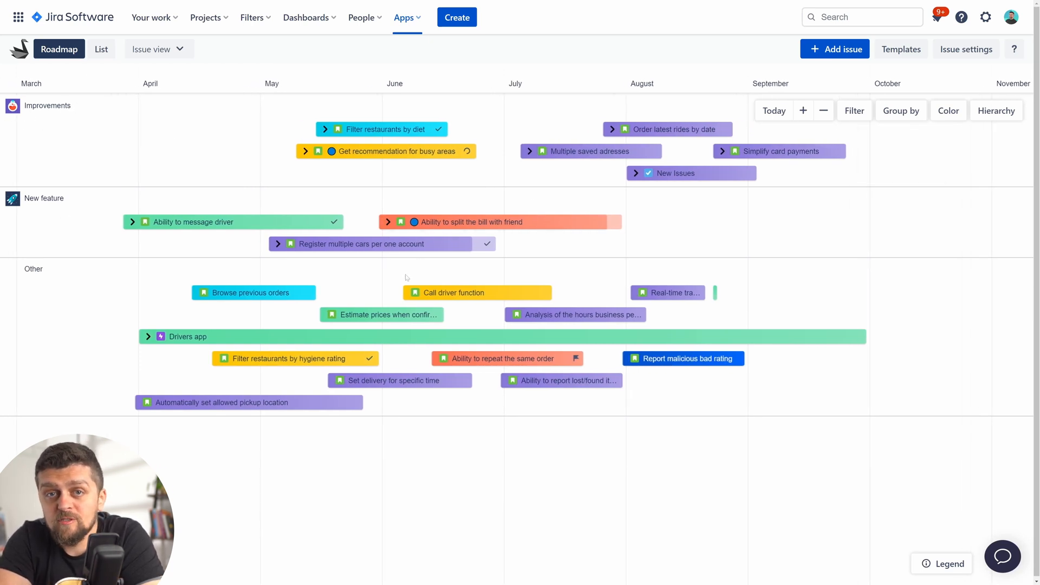
Group the roadmap by Status category into Open, In Progress and Done swimlanes.
{"action": "left_click", "coordinate": [900, 111]}
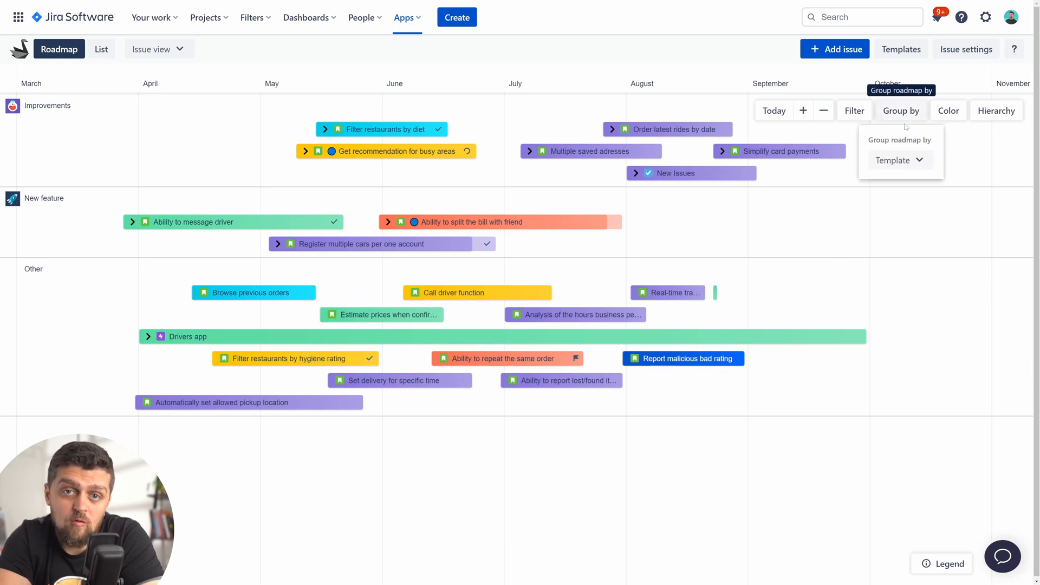
{"action": "left_click", "coordinate": [899, 160]}
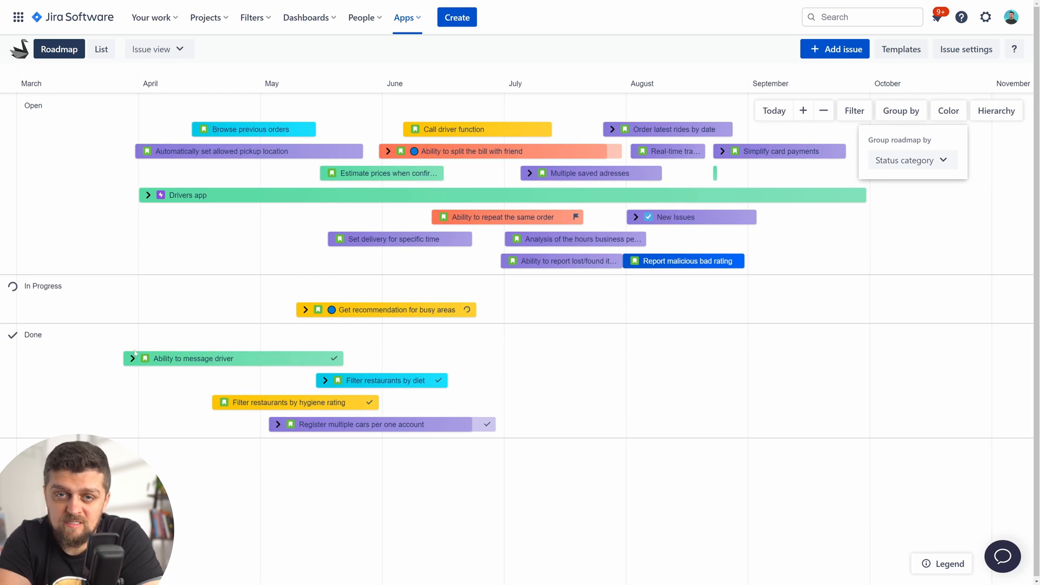
{"action": "left_click", "coordinate": [910, 161]}
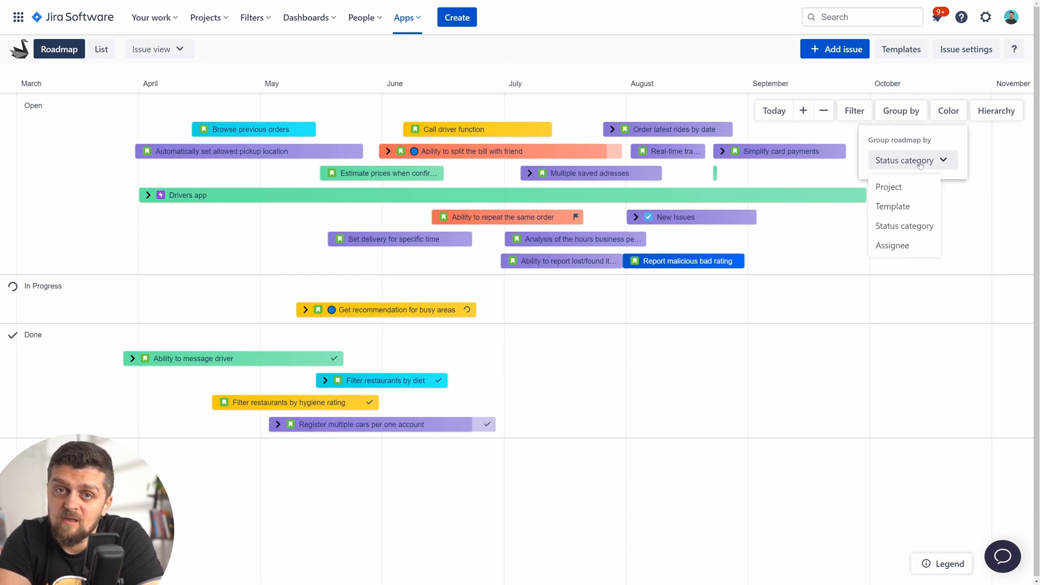
{"action": "left_click", "coordinate": [892, 245]}
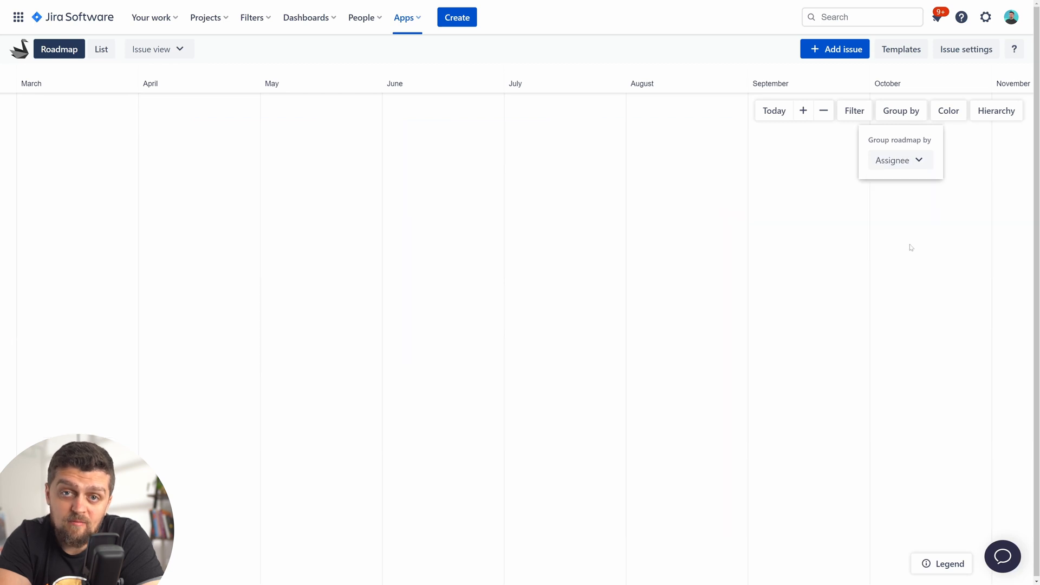
{"action": "left_click", "coordinate": [896, 160]}
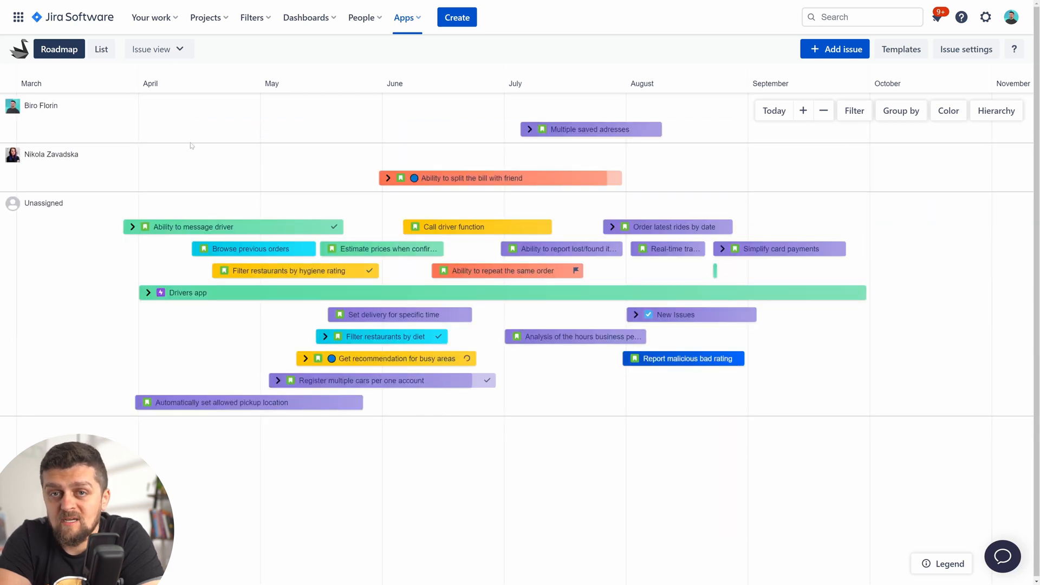
{"action": "scroll", "scroll_direction": "right", "scroll_amount": 3}
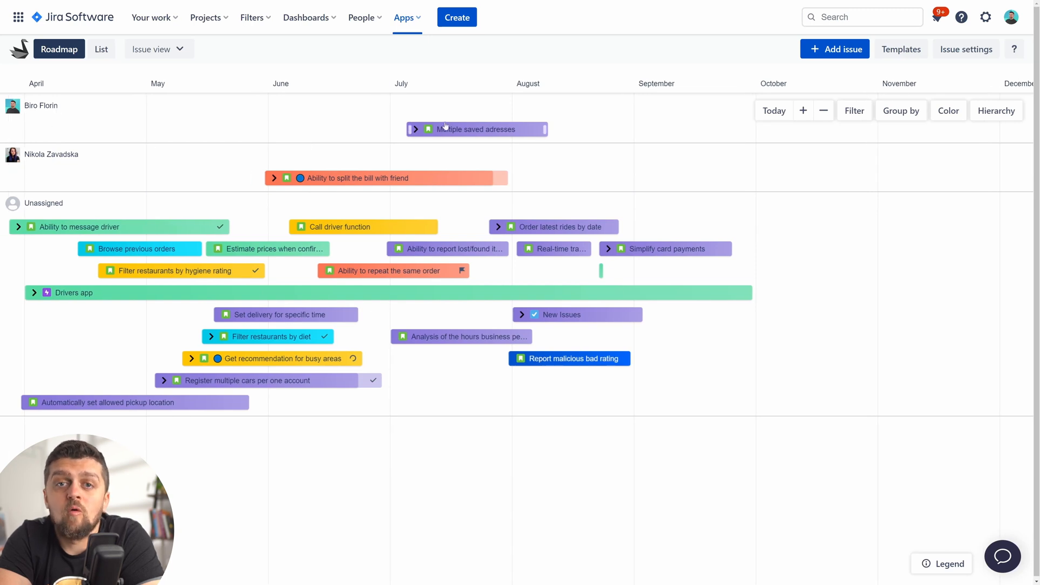
{"action": "mouse_move", "coordinate": [640, 284]}
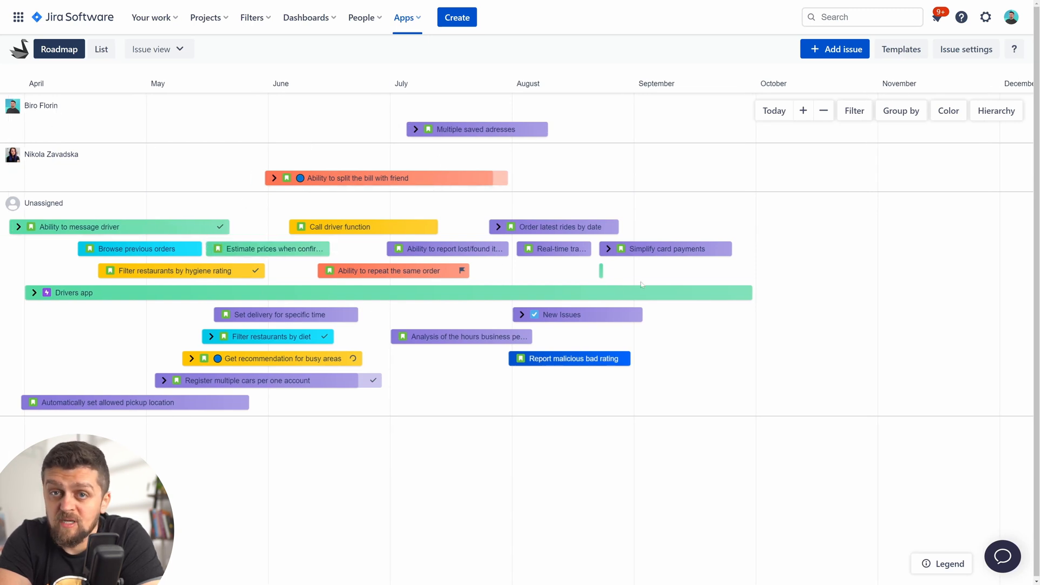
{"action": "mouse_move", "coordinate": [808, 262]}
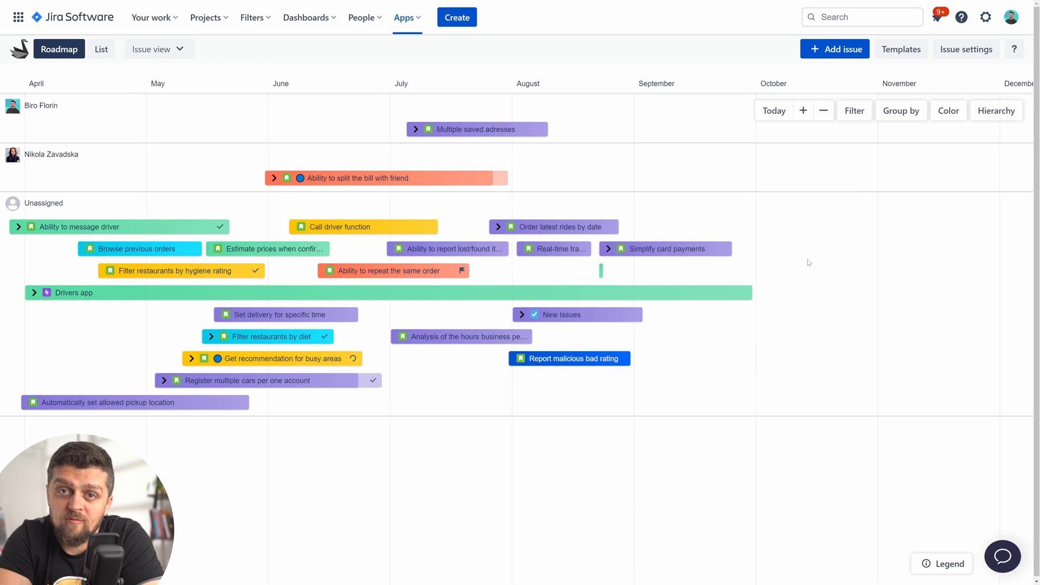
{"action": "mouse_move", "coordinate": [421, 344]}
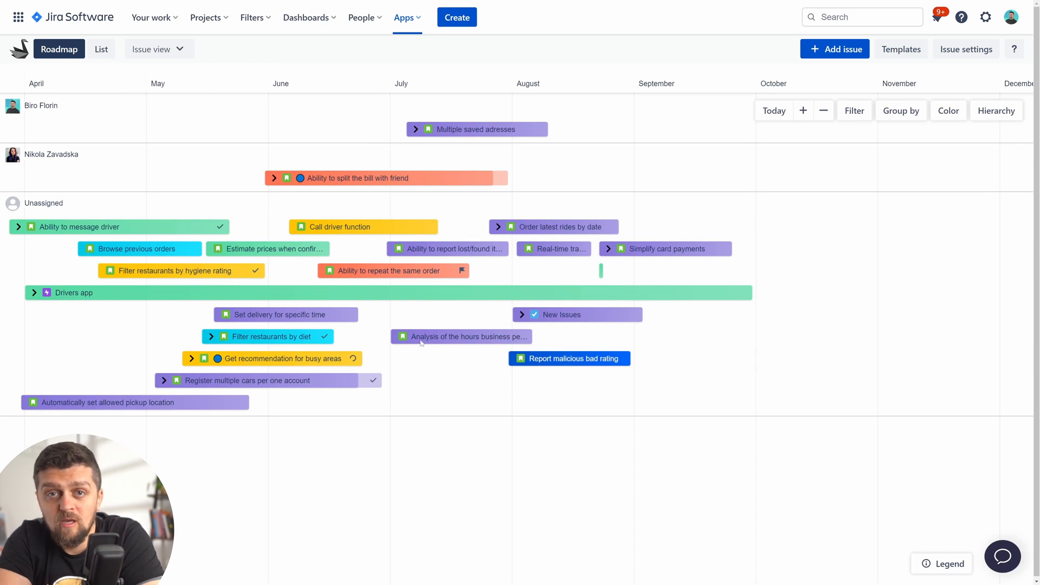
Color the roadmap's issue bars by Status category, done green and open gray.
{"action": "left_click", "coordinate": [948, 111]}
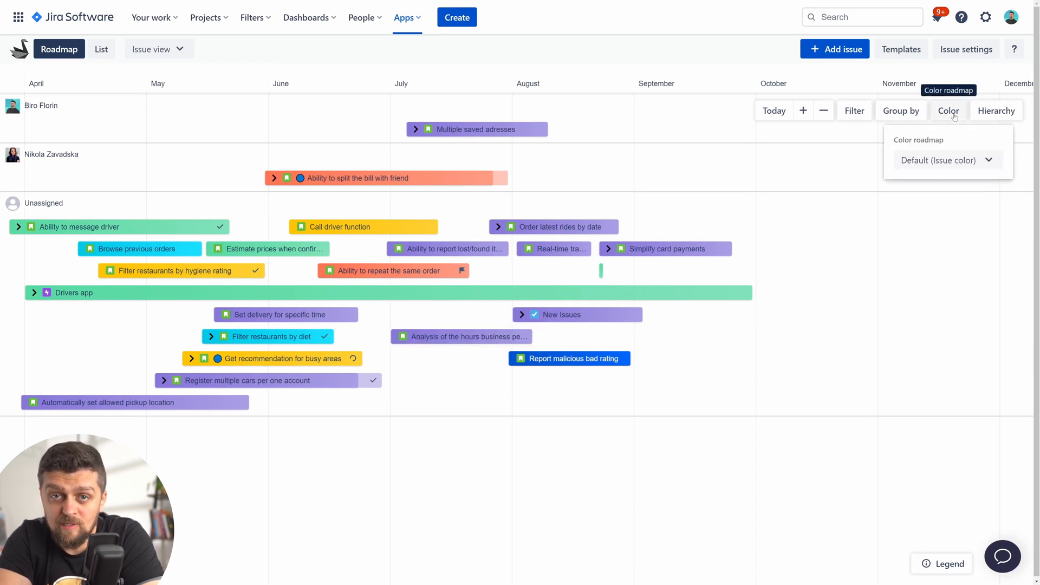
{"action": "mouse_move", "coordinate": [145, 208]}
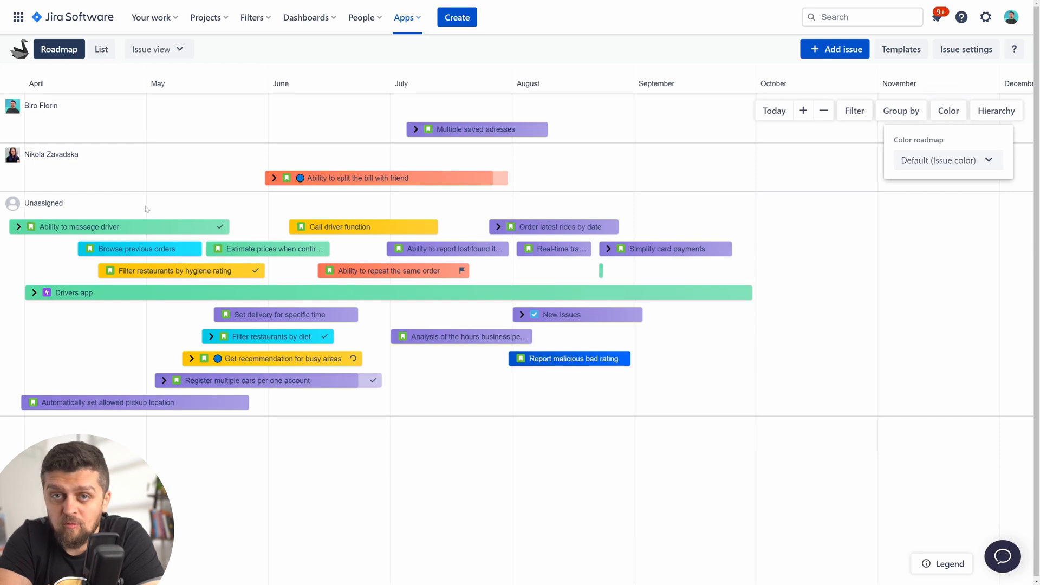
{"action": "left_click", "coordinate": [946, 160]}
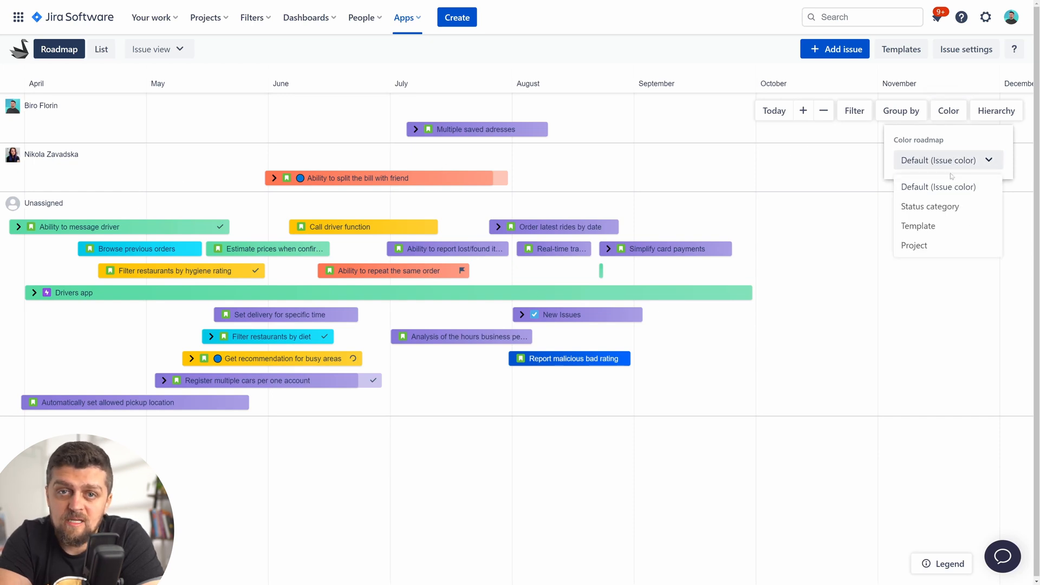
{"action": "mouse_move", "coordinate": [929, 206]}
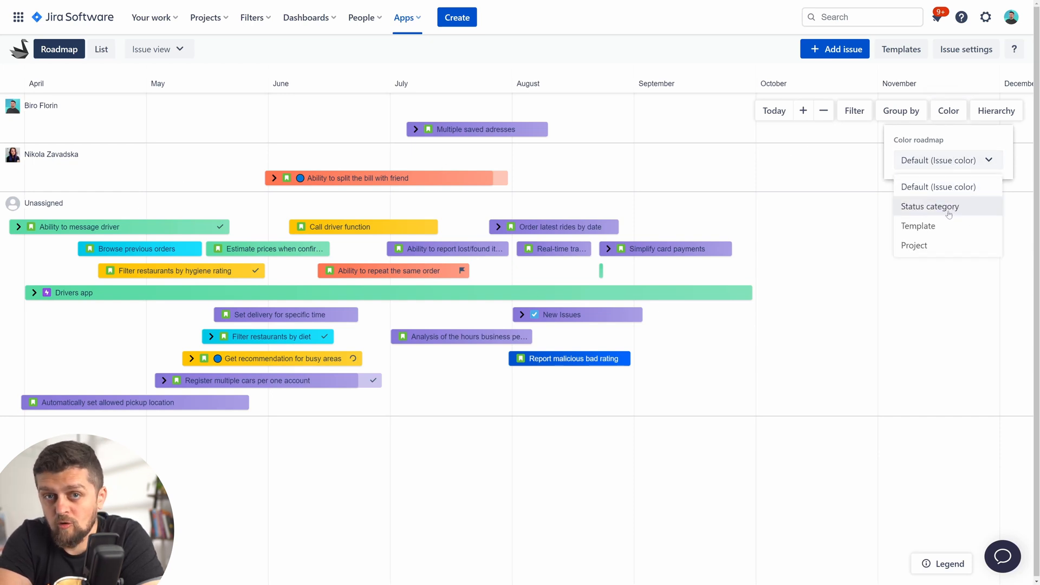
{"action": "left_click", "coordinate": [929, 205]}
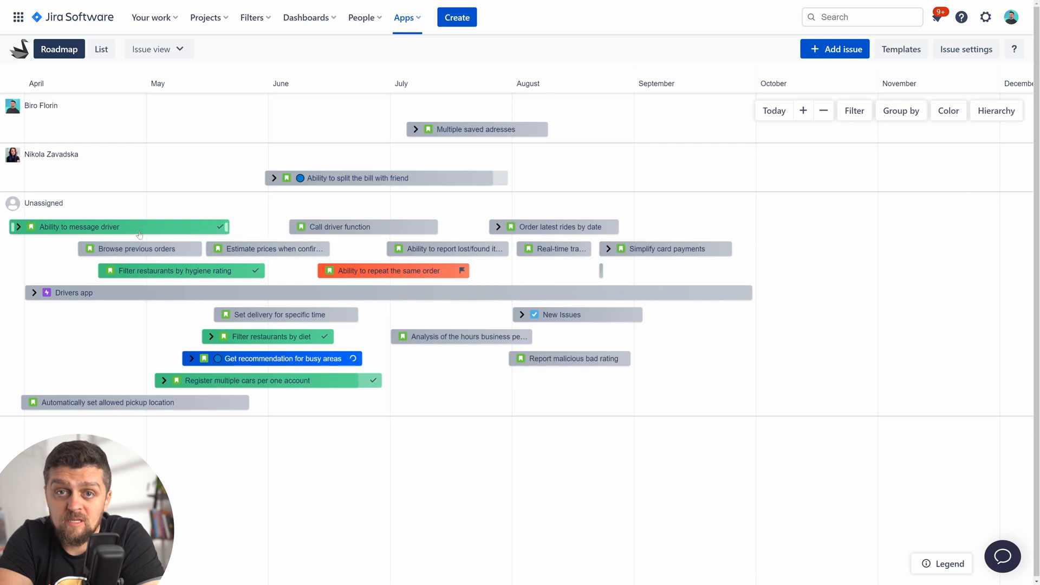
Color the issue bars by Template, then switch the coloring to Project.
{"action": "left_click", "coordinate": [947, 111]}
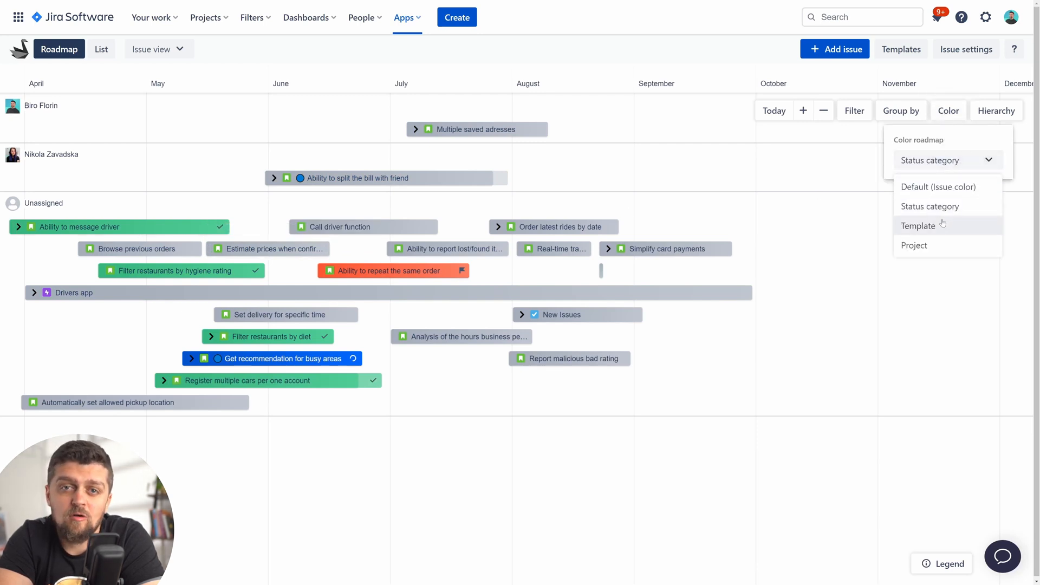
{"action": "left_click", "coordinate": [918, 225]}
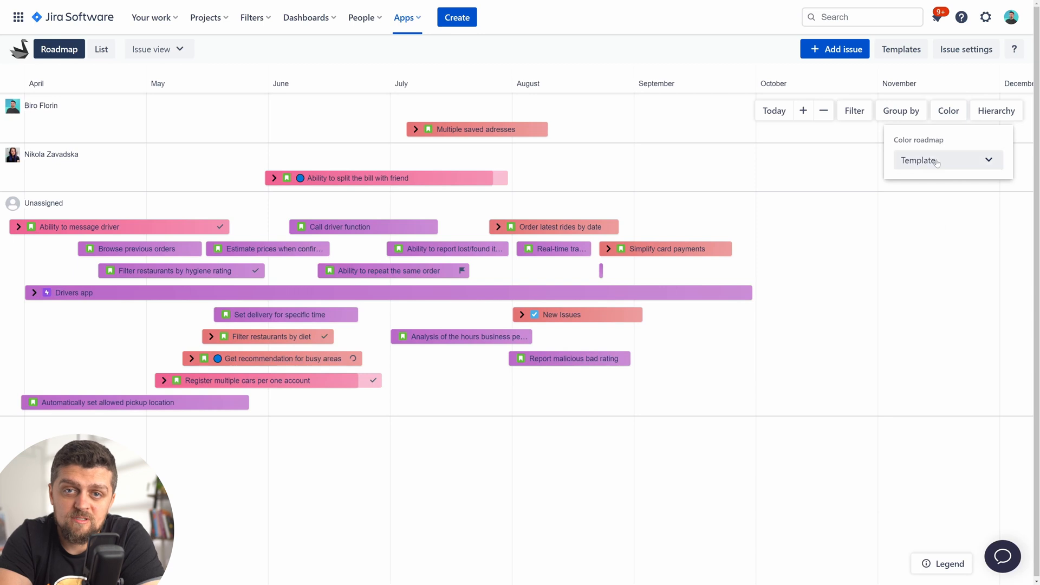
{"action": "left_click", "coordinate": [946, 160]}
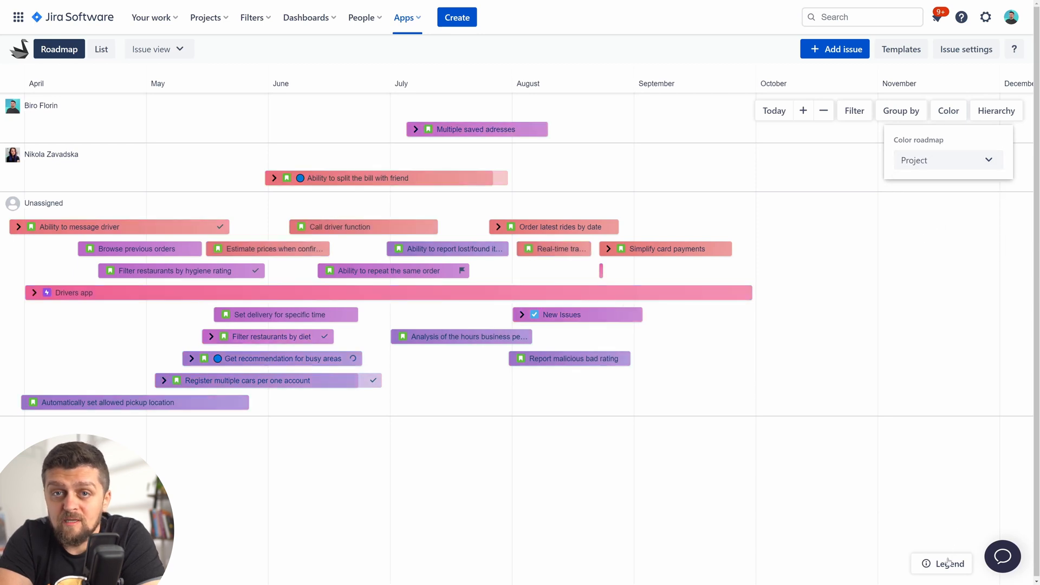